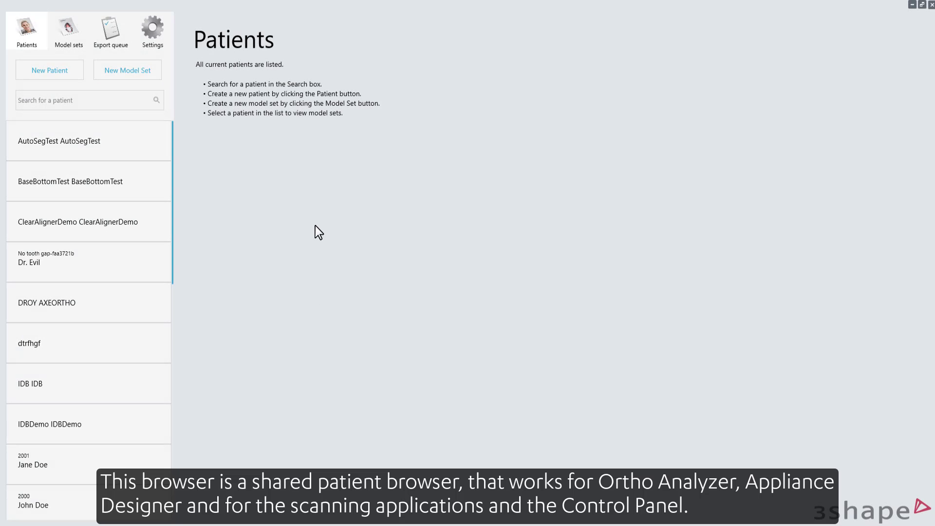
mouse_move(331, 253)
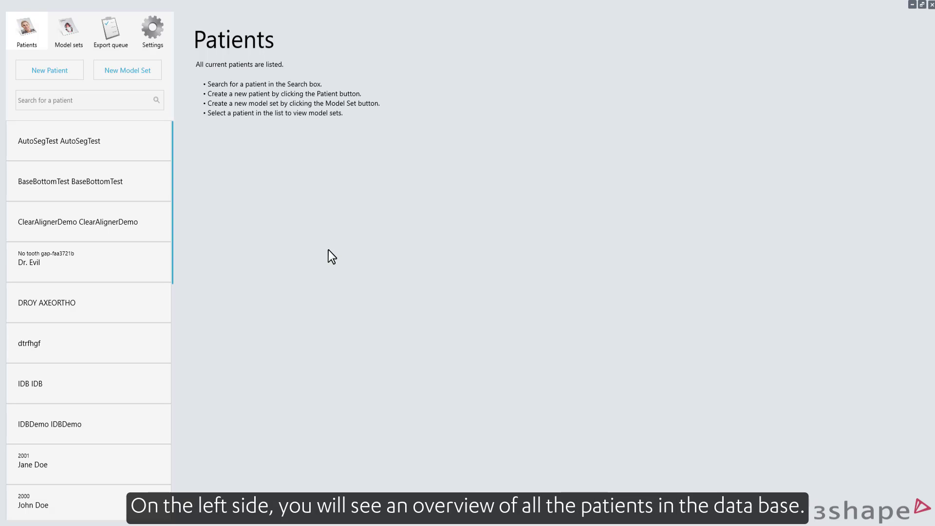
Scroll the patient list down to the ClearAlignerDemo patient and its model sets.
scroll("down", 3)
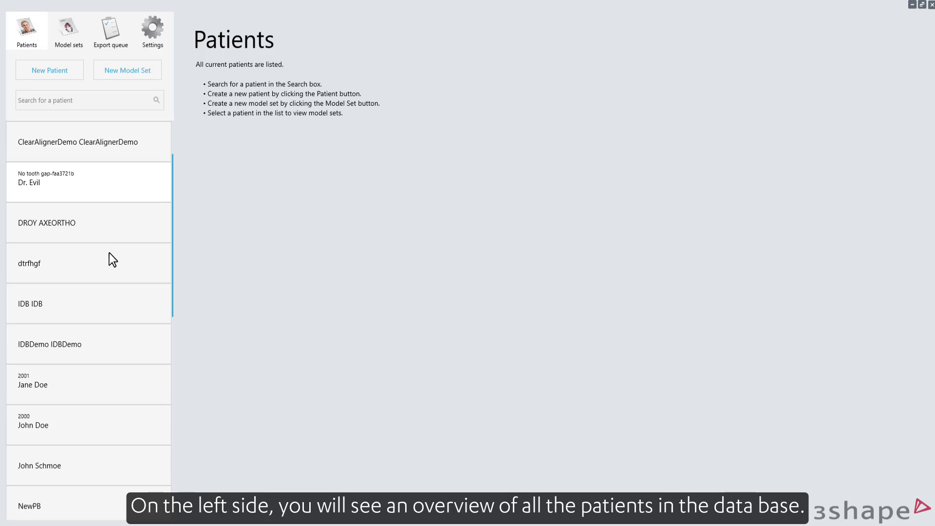
scroll("down", 3)
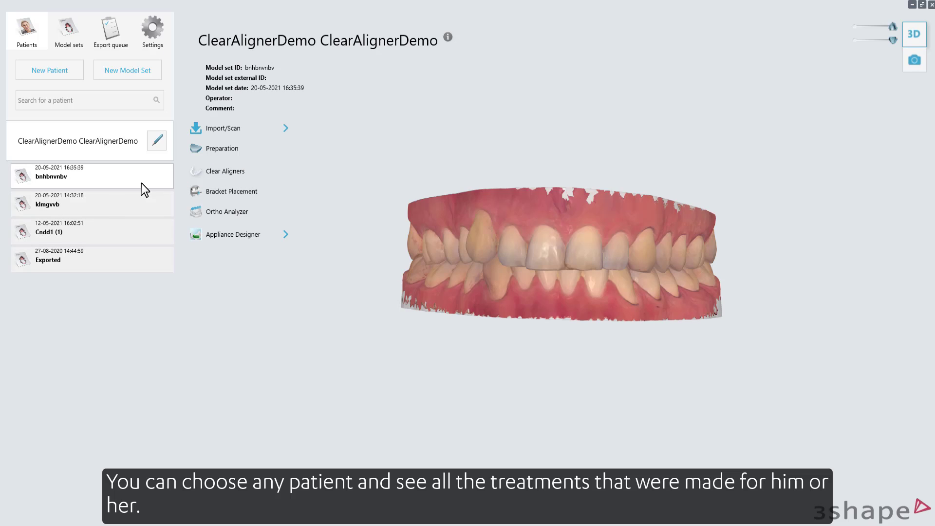
Load the klmgvvb model set, inspect its scan from above and front, and reveal import/scan options.
left_click(73, 203)
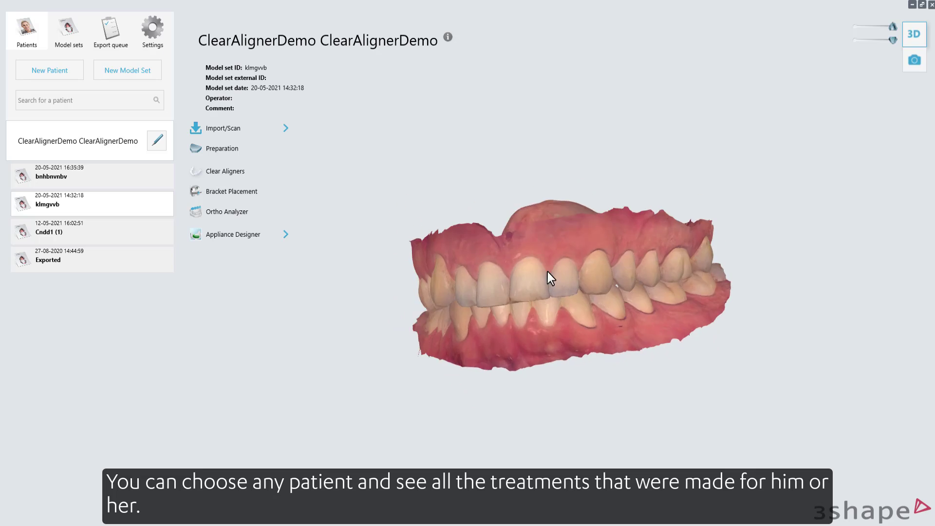
left_click_drag(548, 277, 592, 309)
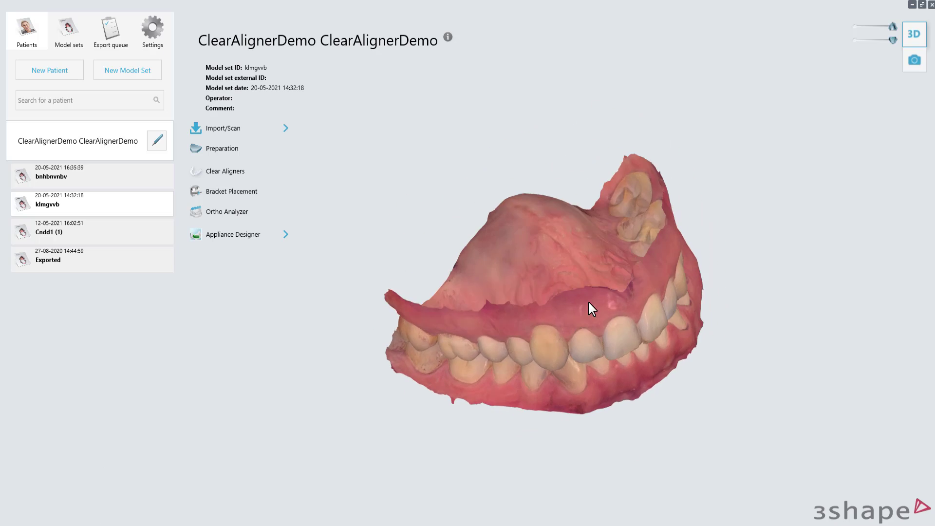
left_click_drag(591, 309, 582, 269)
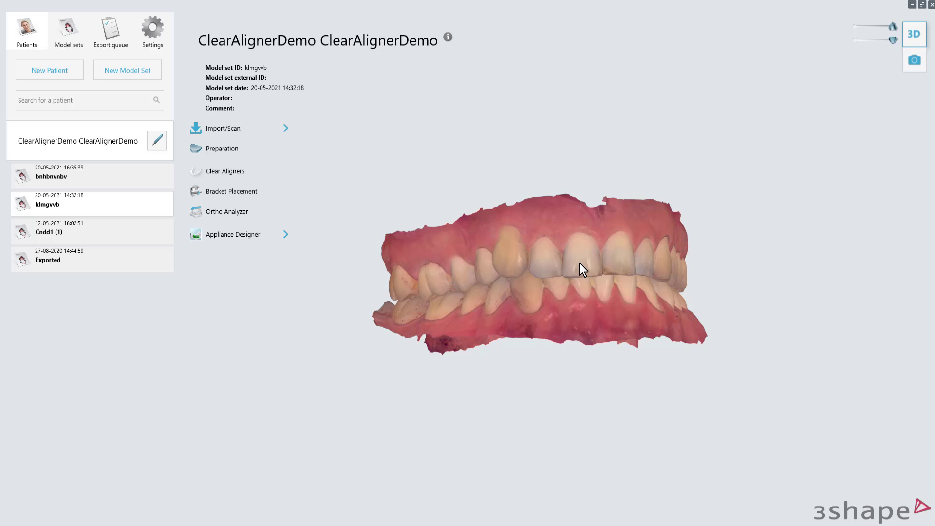
left_click(223, 129)
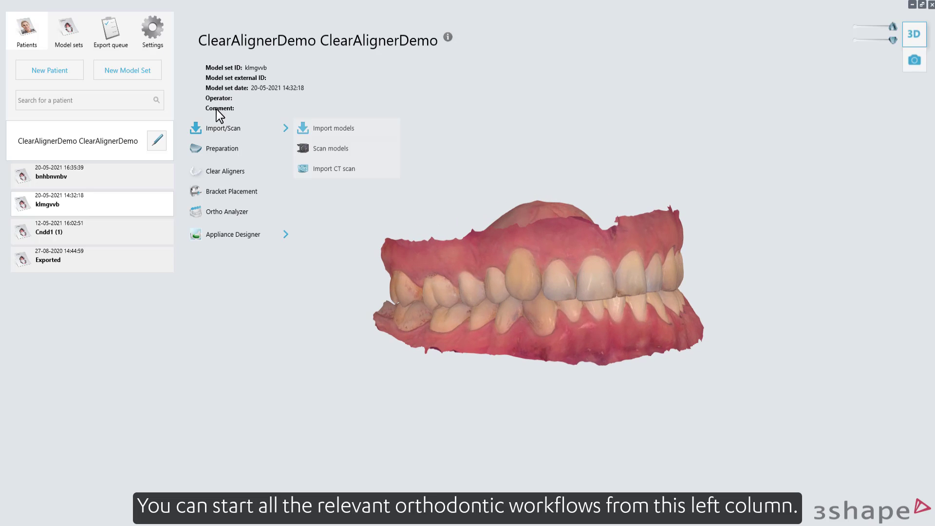
mouse_move(222, 158)
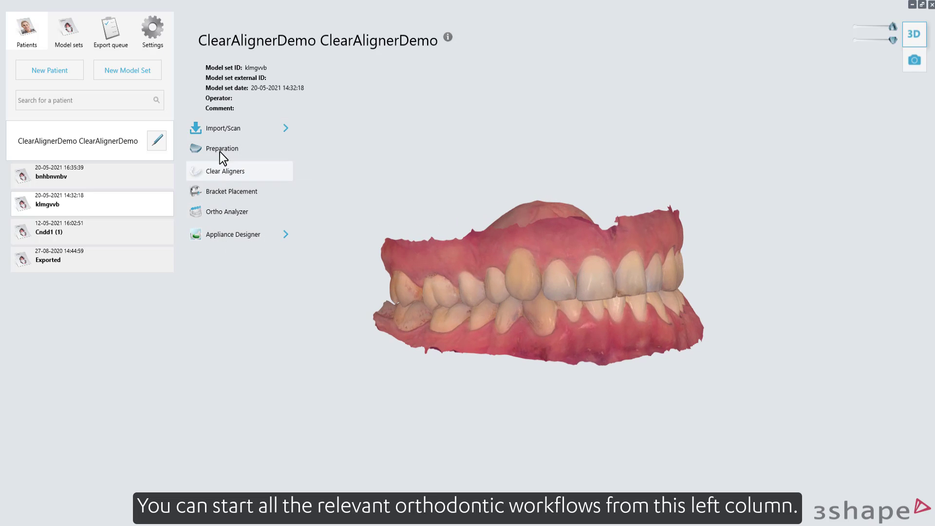
mouse_move(259, 369)
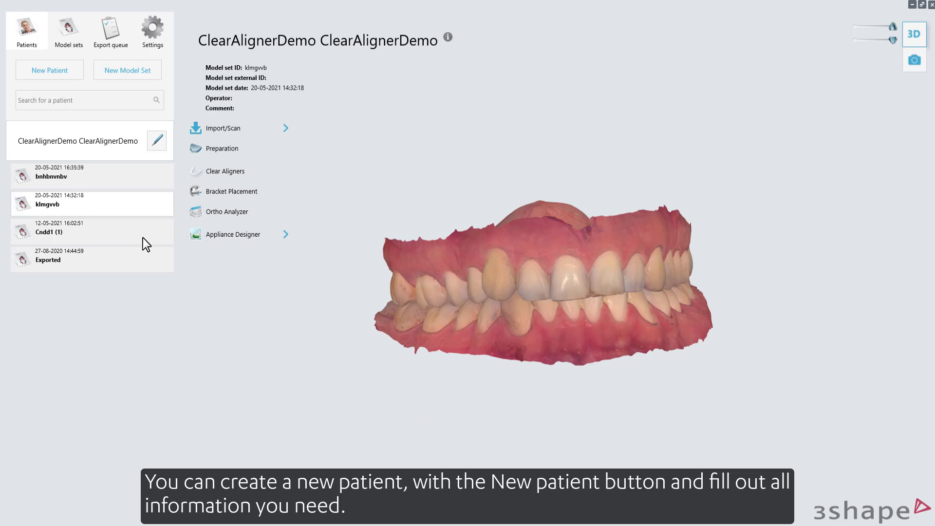
mouse_move(28, 37)
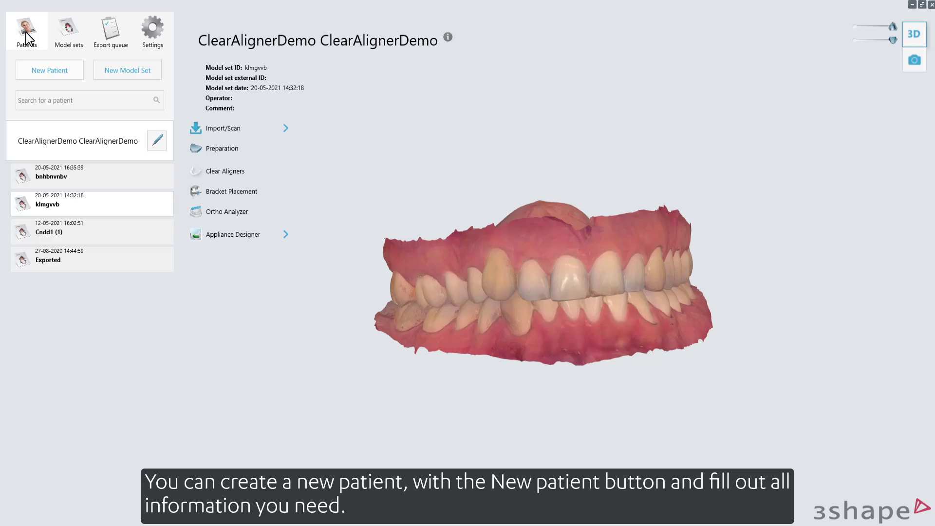
From the patient list, add a new patient with ID Tets and save the record.
left_click(26, 30)
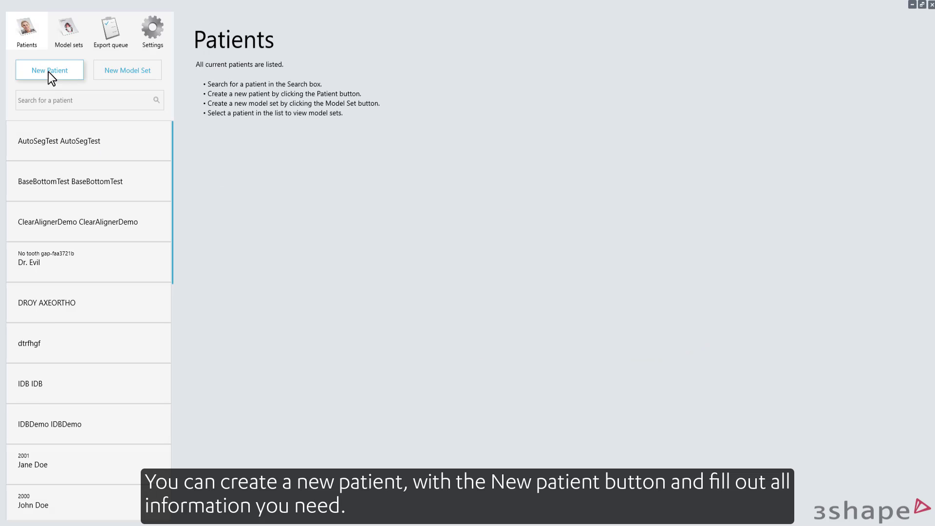
left_click(50, 70)
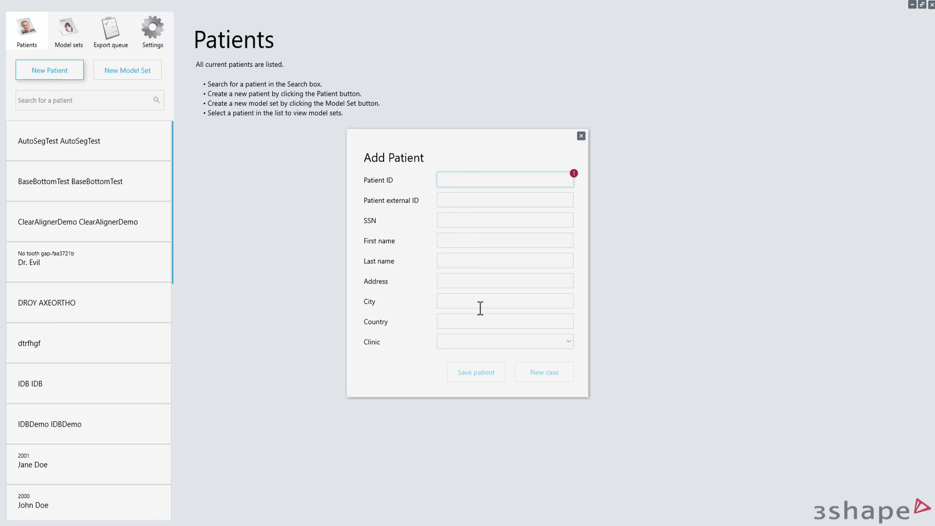
type("Tets")
left_click(504, 260)
type("TEst")
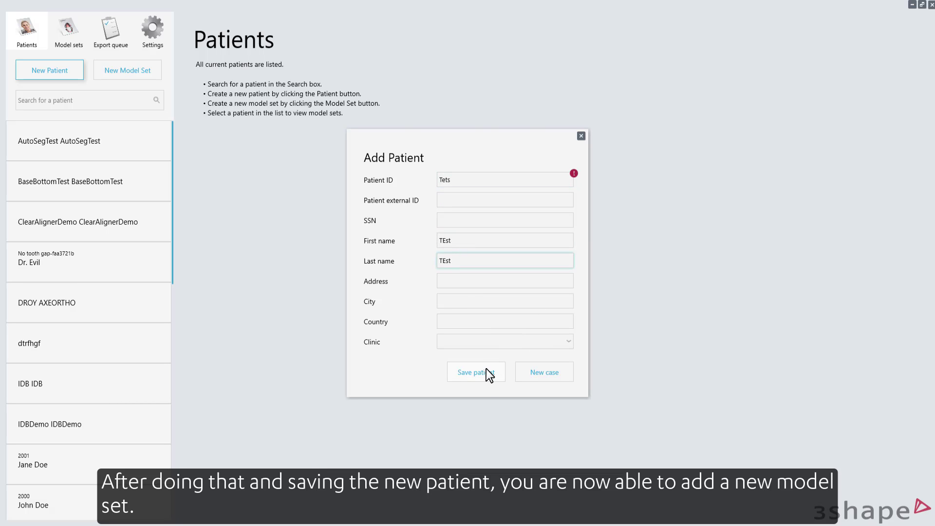
left_click(476, 372)
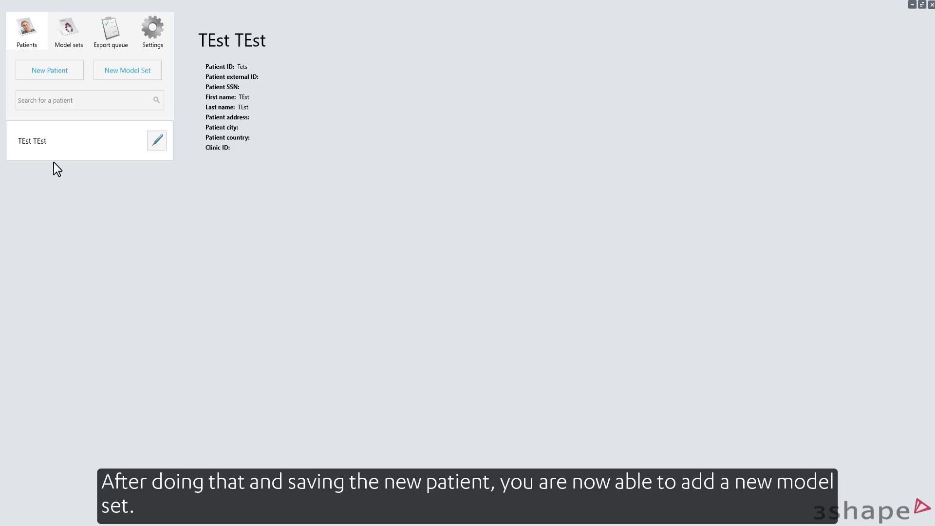
Start a model set for TEst TEst with ID bnmb, then discard it unsaved.
left_click(127, 77)
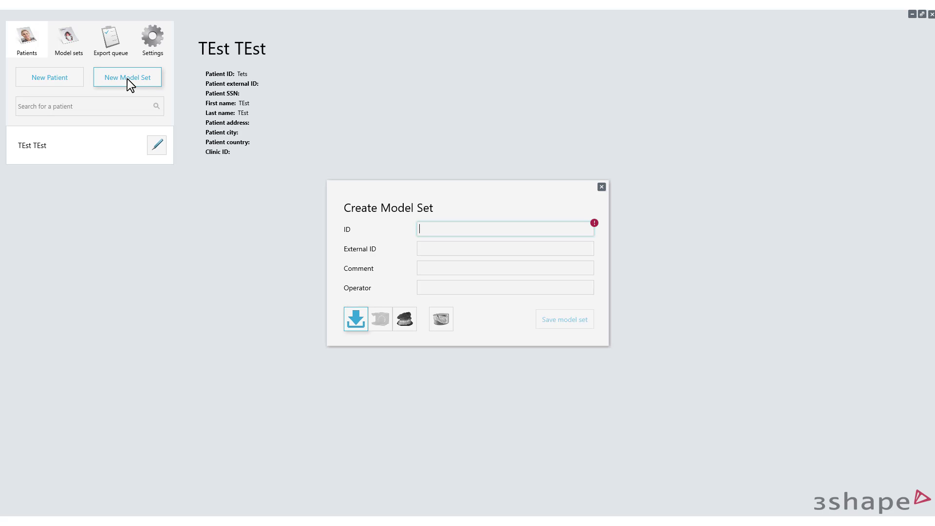
type("bnmb")
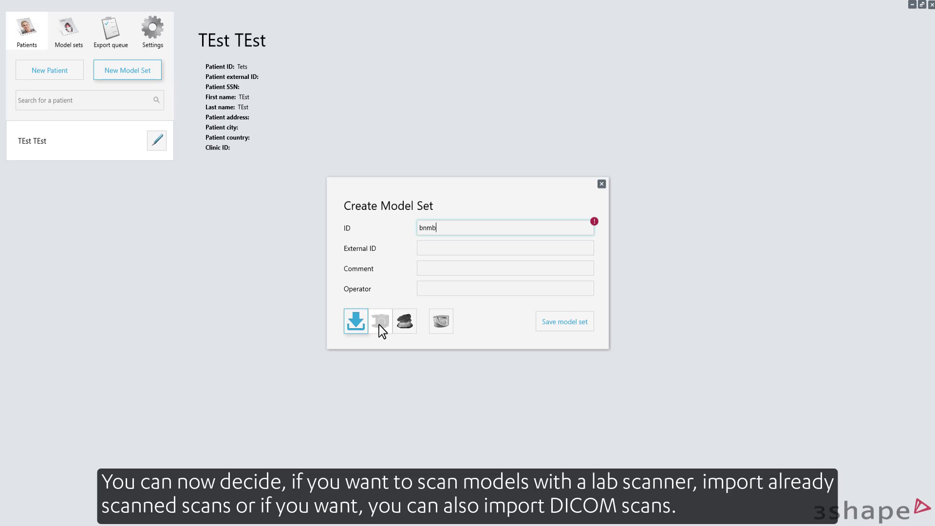
mouse_move(405, 322)
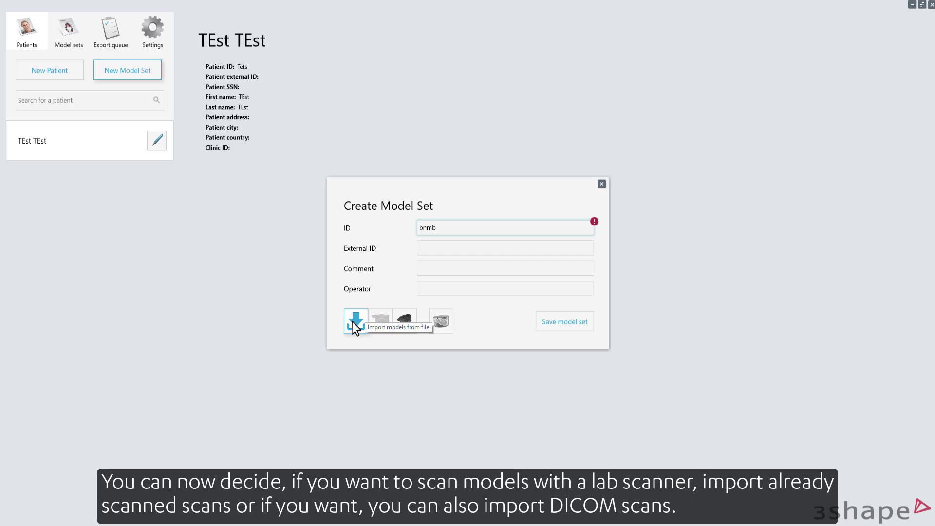
mouse_move(441, 321)
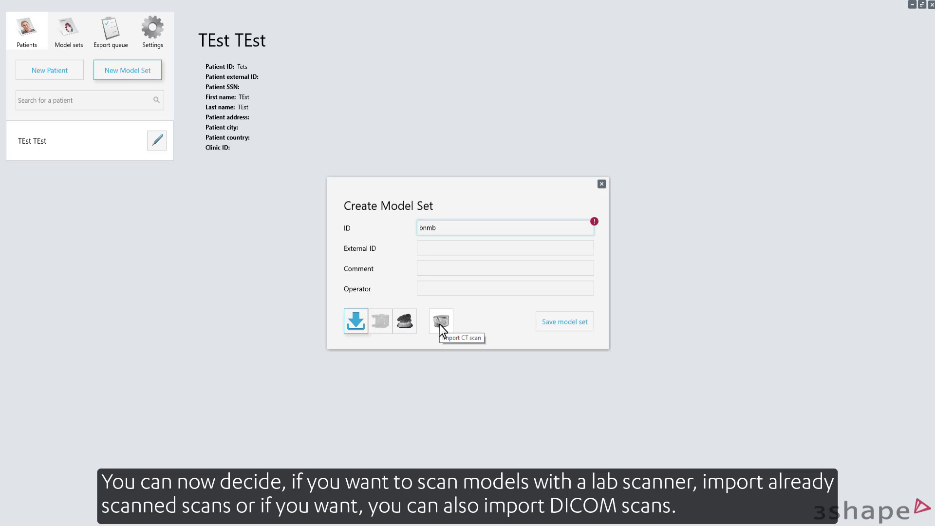
mouse_move(601, 183)
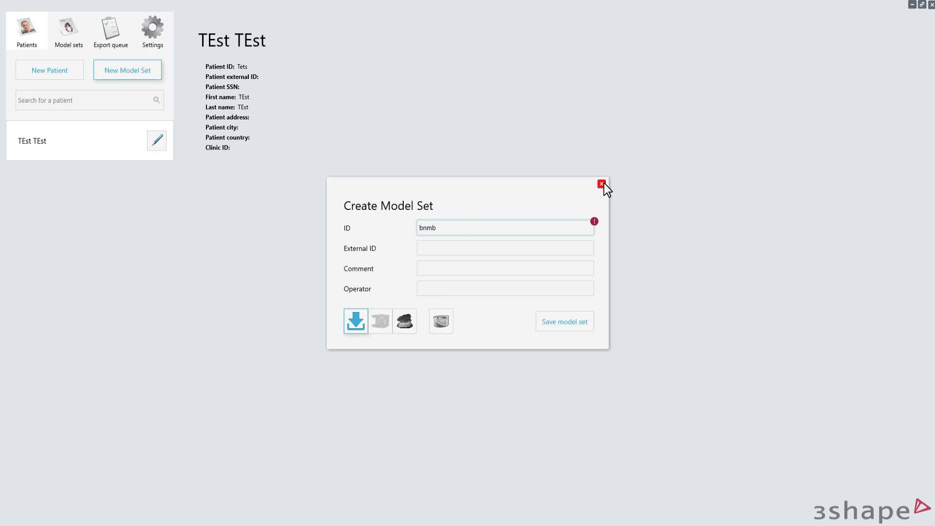
left_click(600, 184)
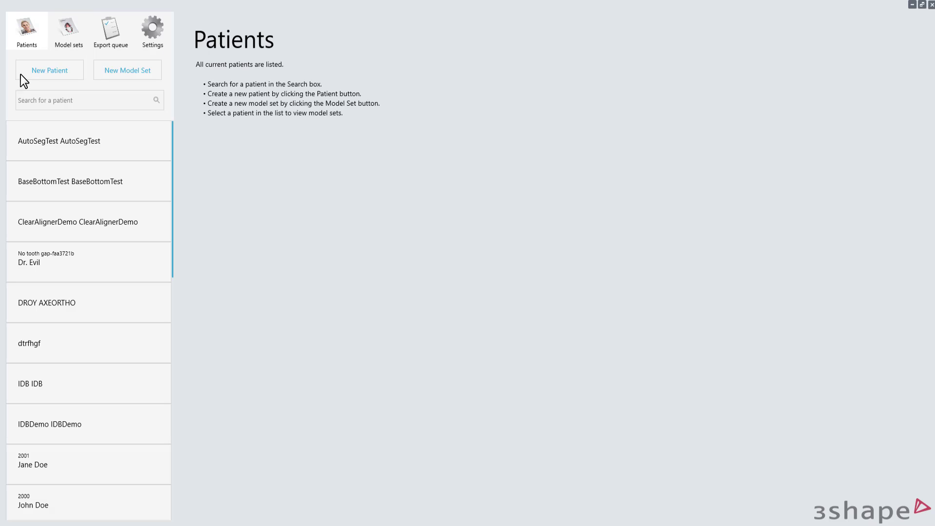
Search patients for 'A', bring up the advanced patient information search, then go to Model sets.
type("A")
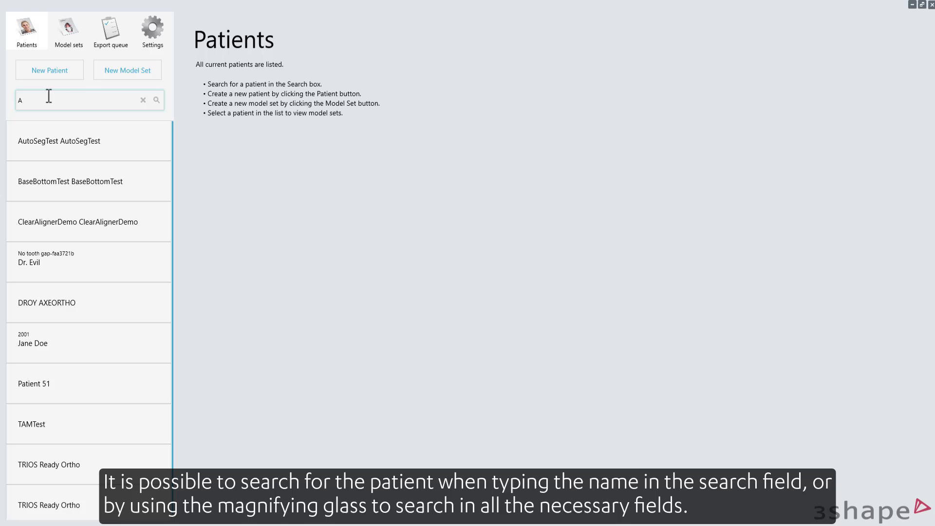
left_click(156, 100)
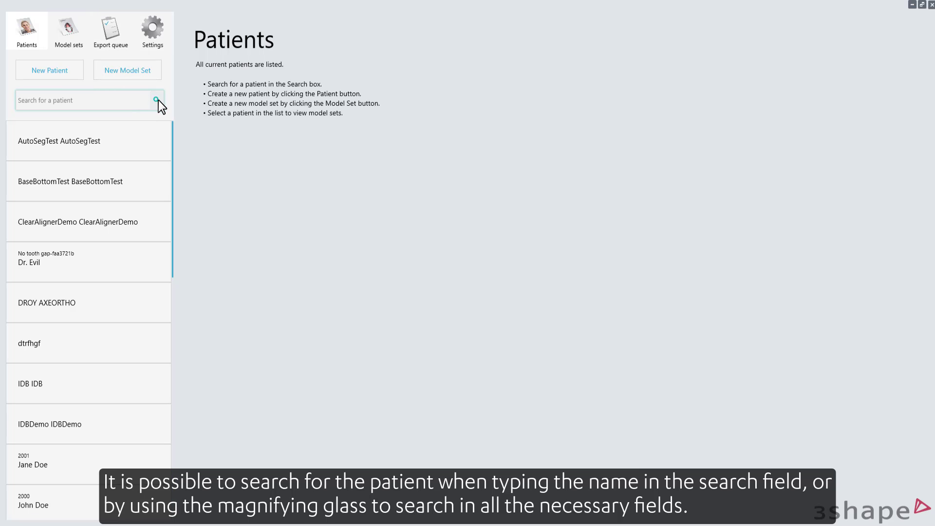
left_click(156, 100)
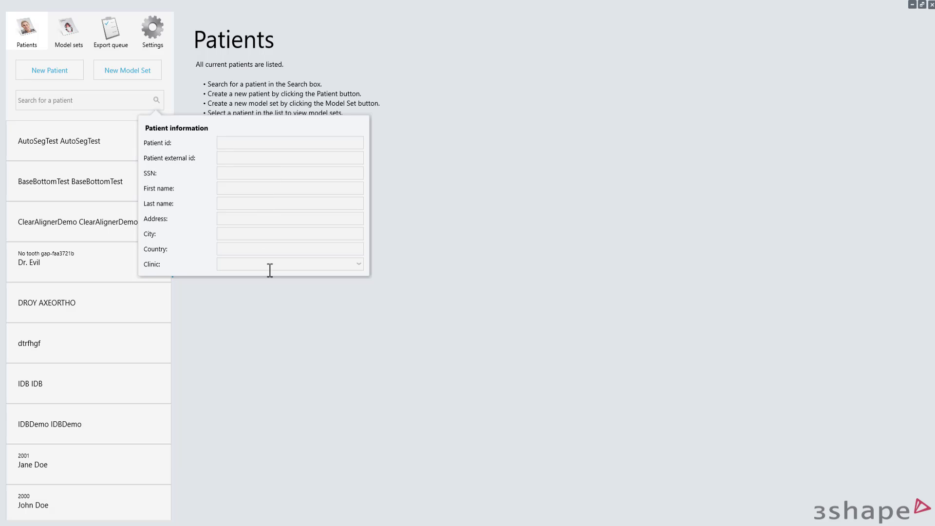
left_click(68, 29)
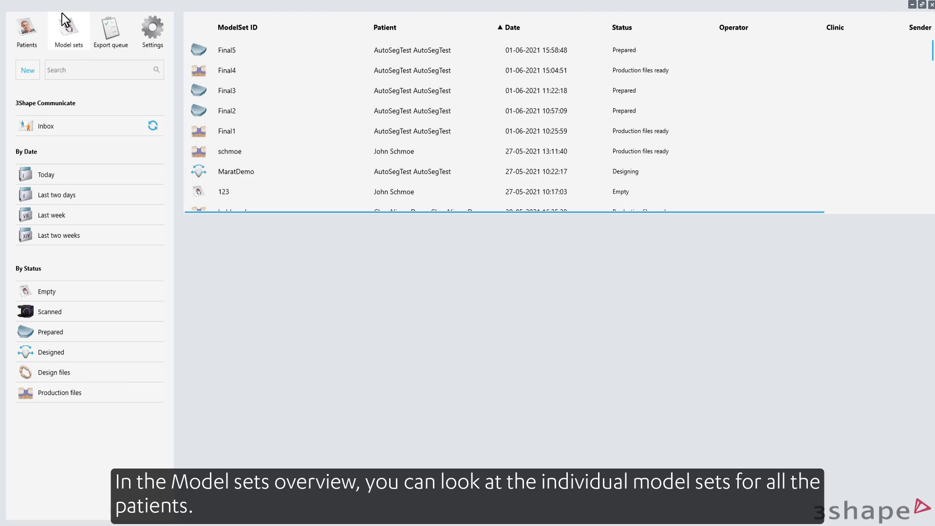
mouse_move(78, 30)
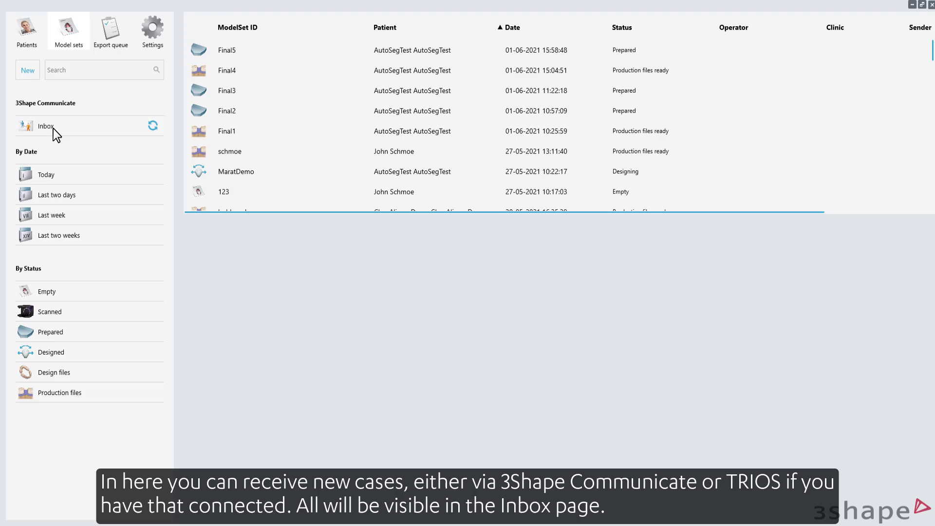
Check the 3Shape Communicate Inbox cases, then return to the full model set list.
left_click(46, 126)
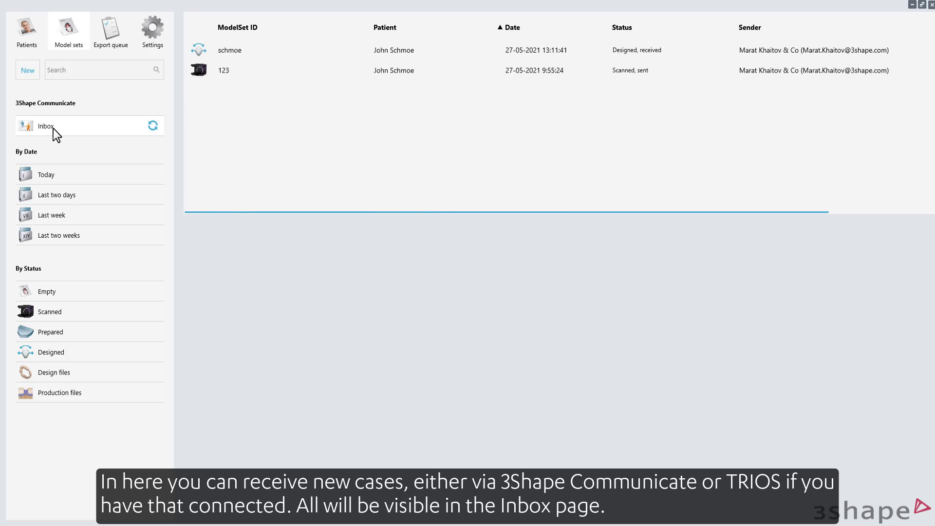
mouse_move(46, 135)
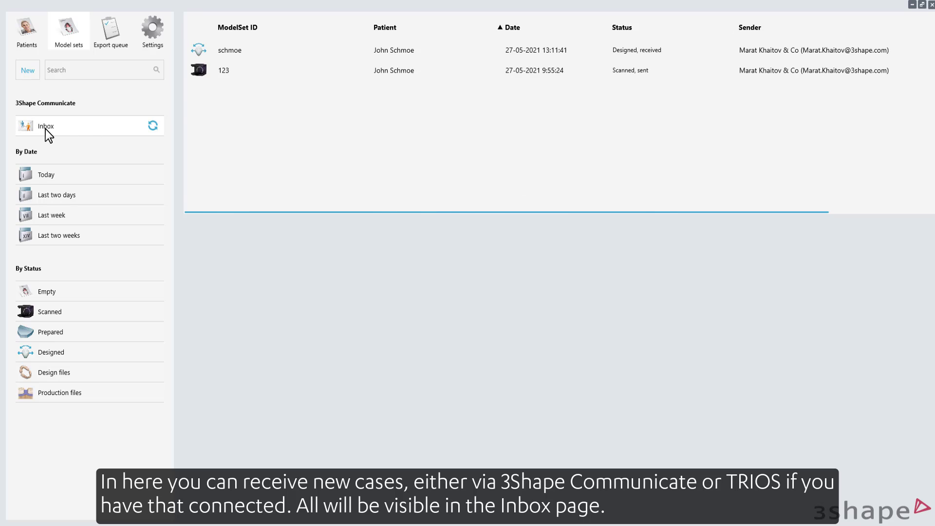
mouse_move(76, 135)
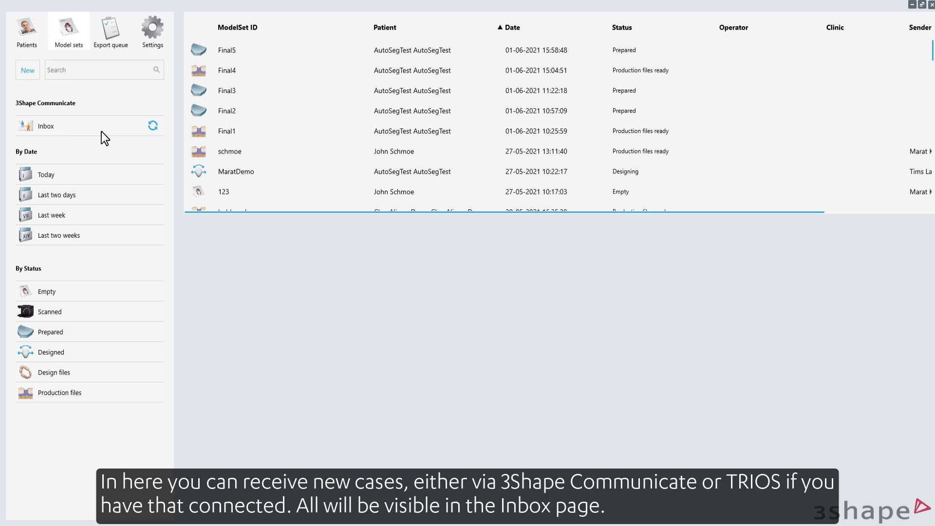
left_click(82, 224)
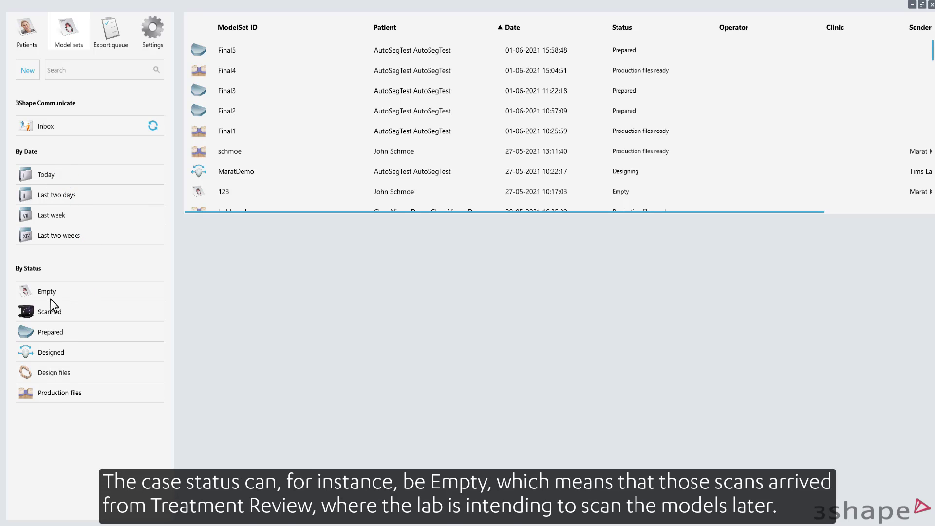
mouse_move(67, 293)
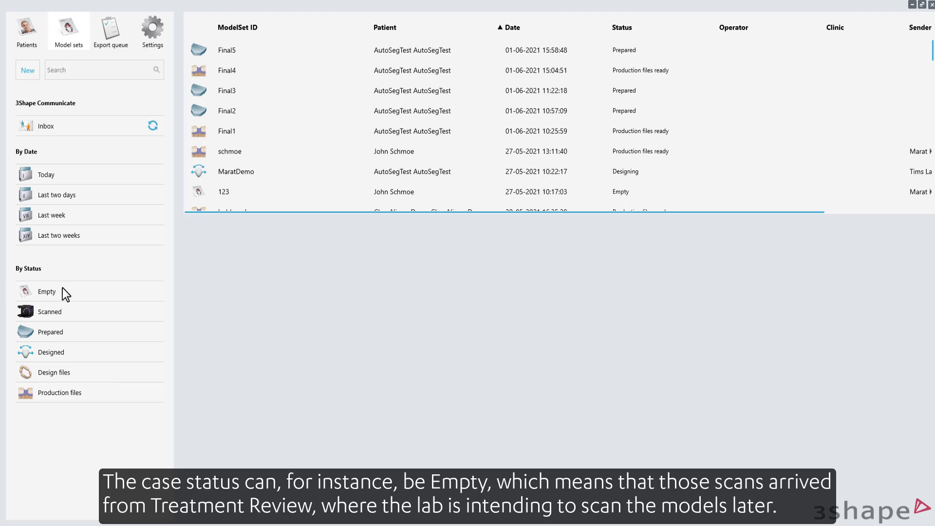
Filter model sets by Empty, Scanned, Prepared, Designed, Design files, then Production files status.
left_click(47, 292)
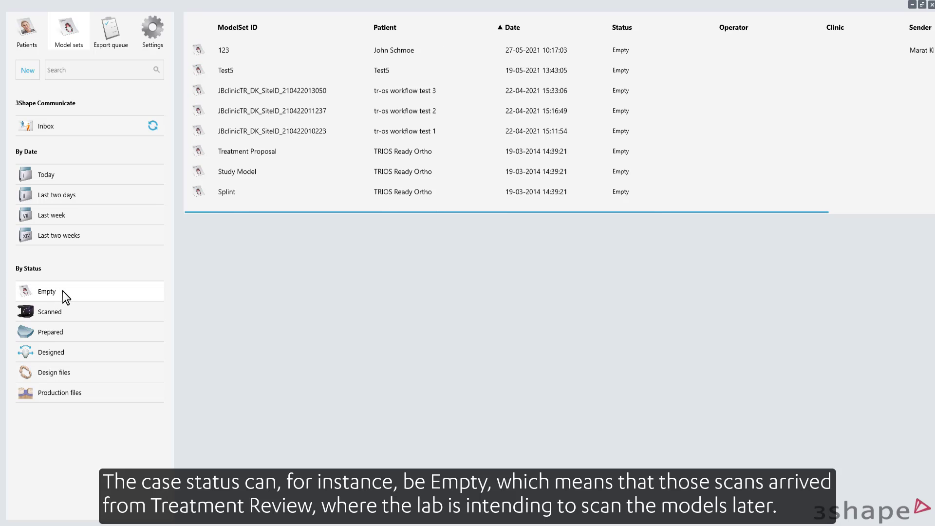
mouse_move(82, 299)
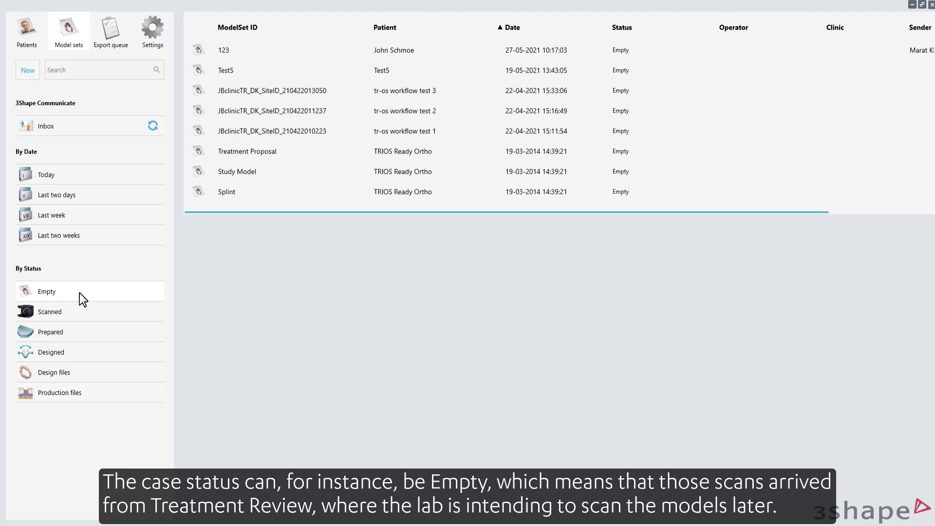
mouse_move(75, 299)
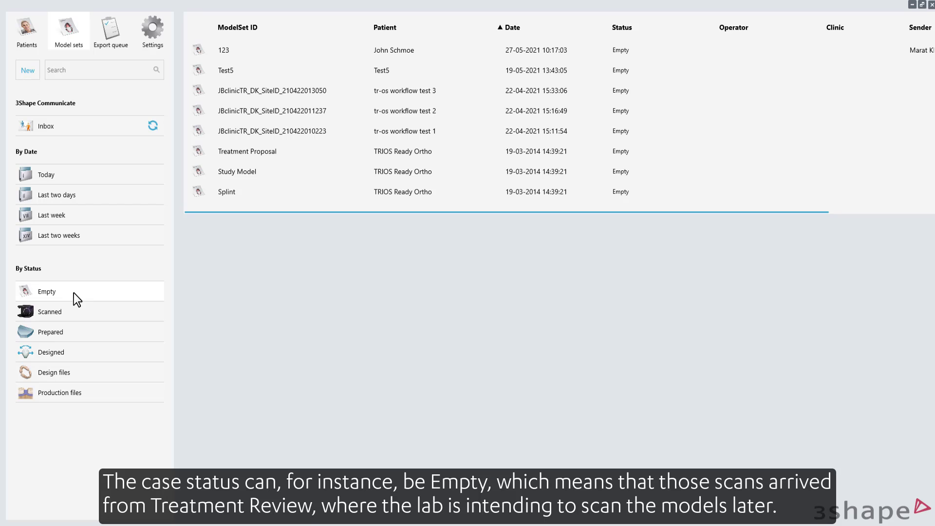
left_click(49, 311)
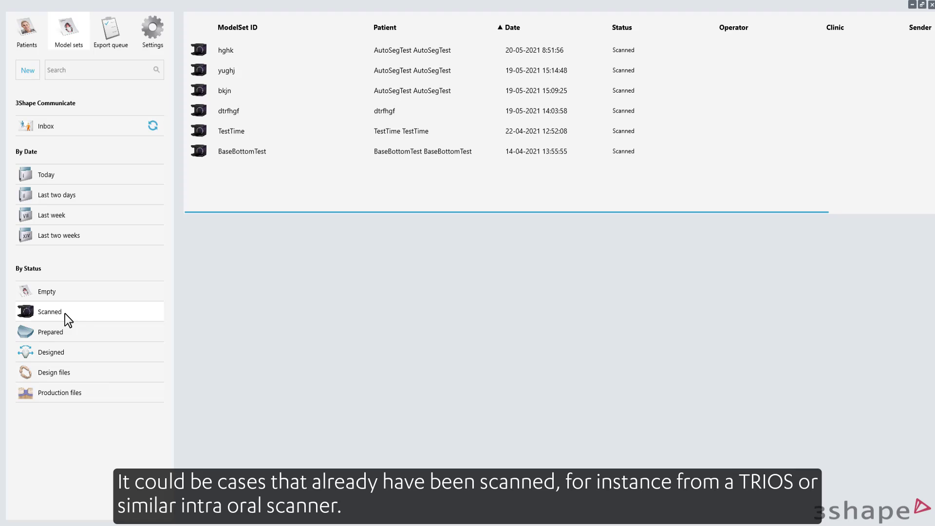
mouse_move(72, 318)
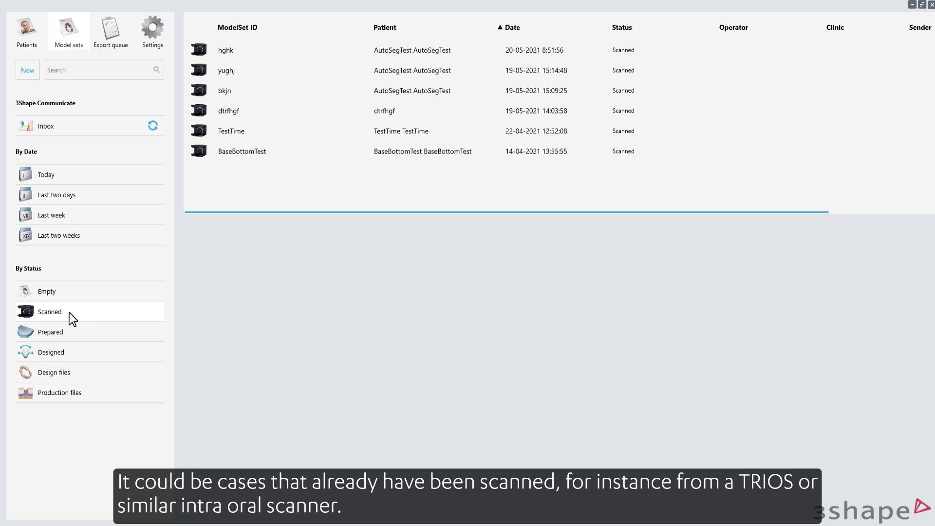
left_click(51, 331)
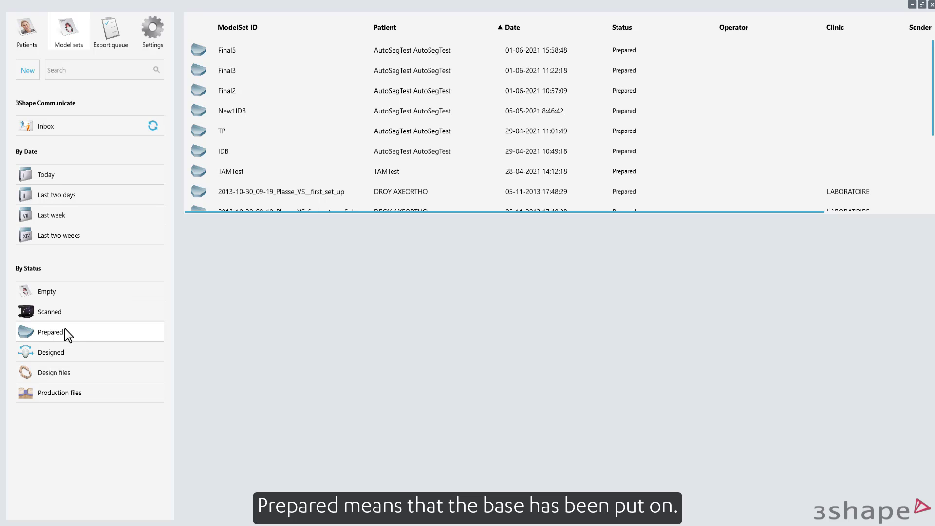
left_click(51, 353)
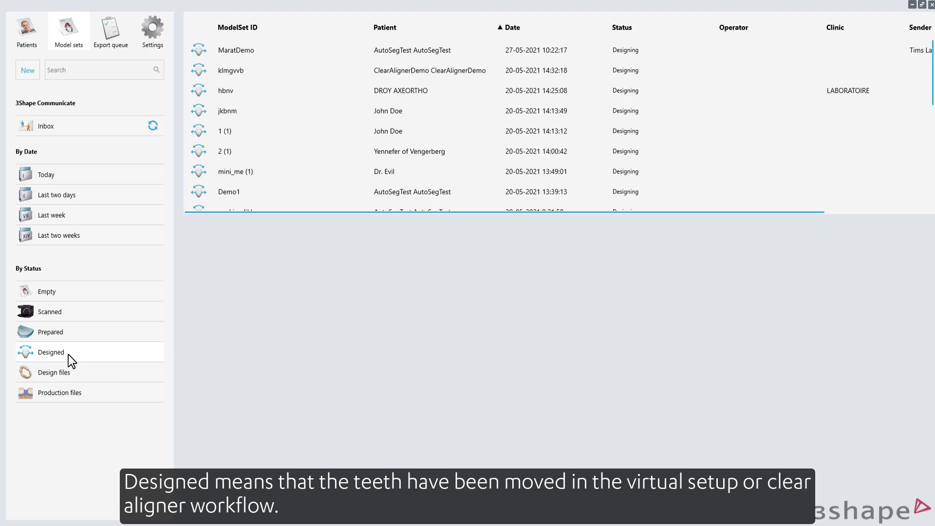
left_click(54, 373)
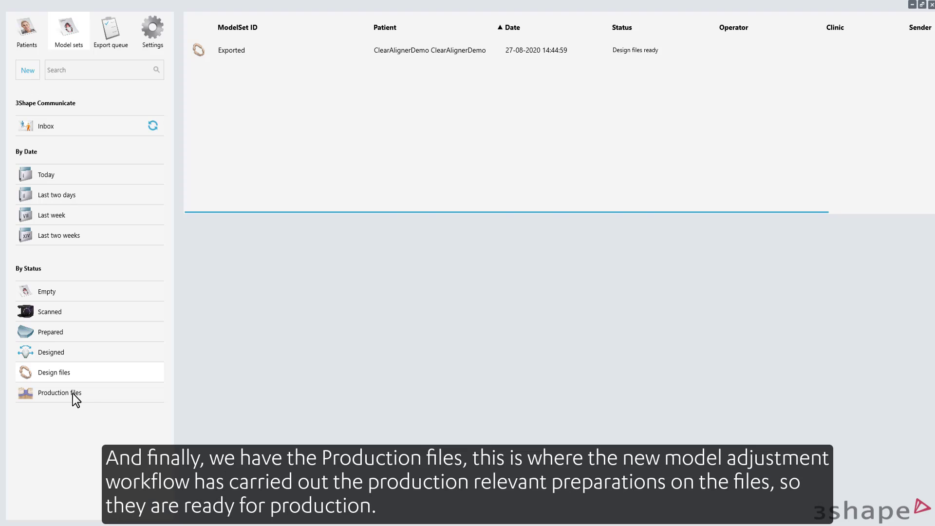
left_click(58, 392)
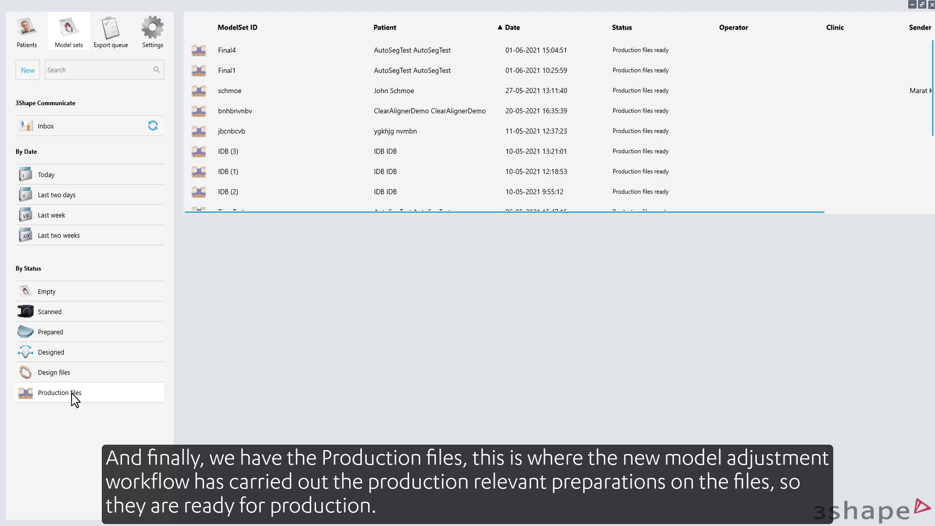
mouse_move(66, 402)
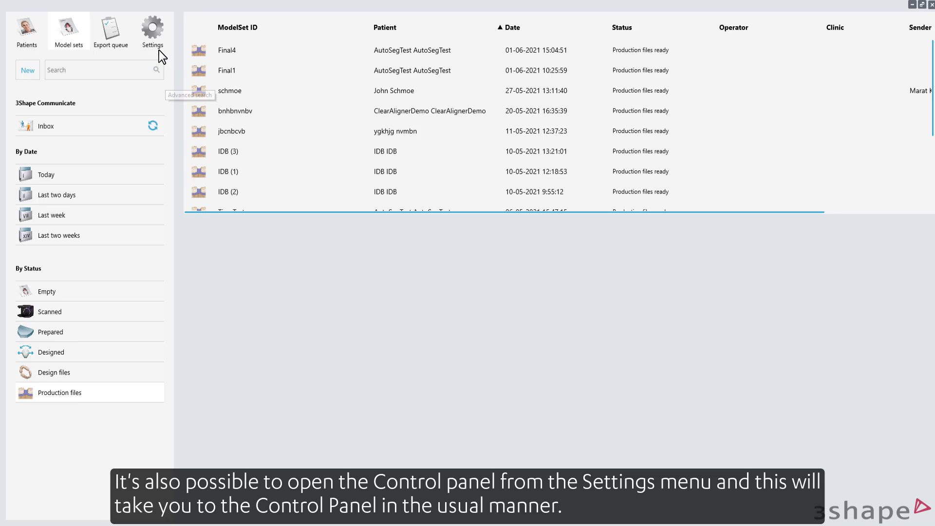
mouse_move(158, 31)
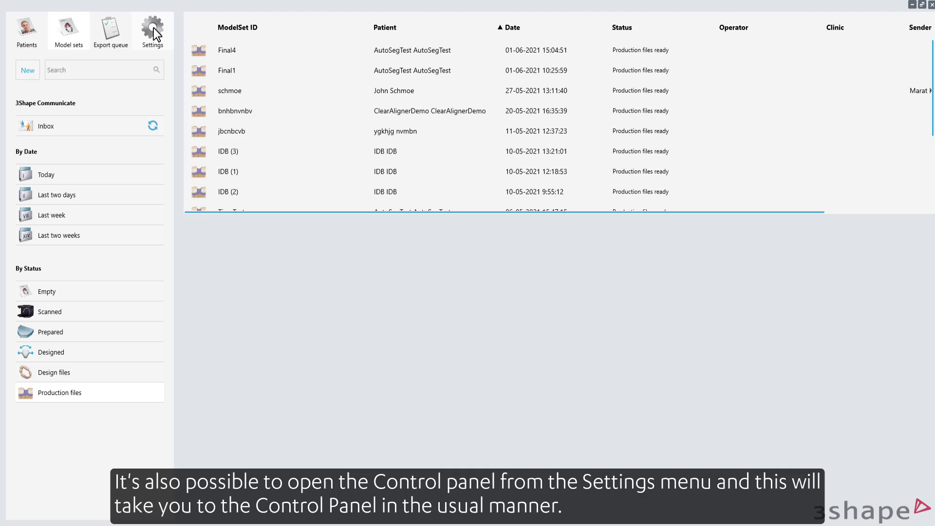
Launch the Orthodontics System Control Panel from the Settings toolbar button.
left_click(153, 26)
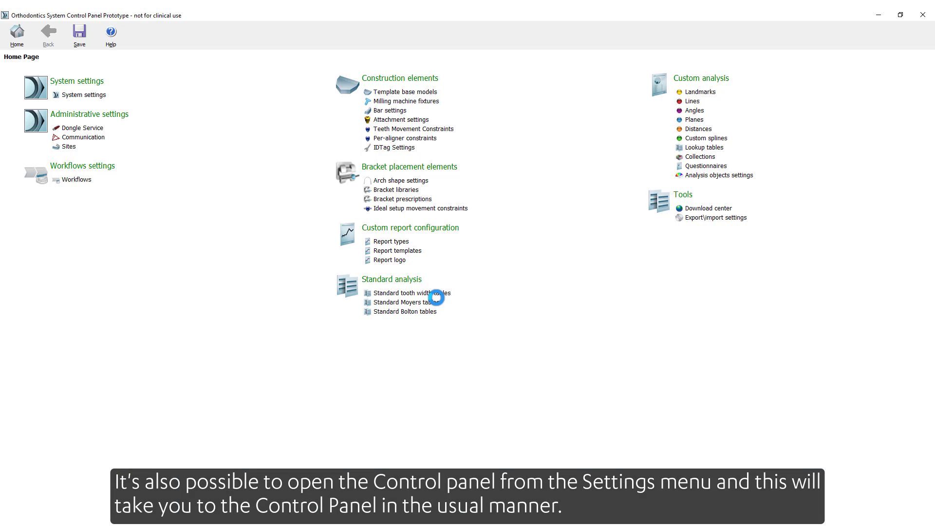